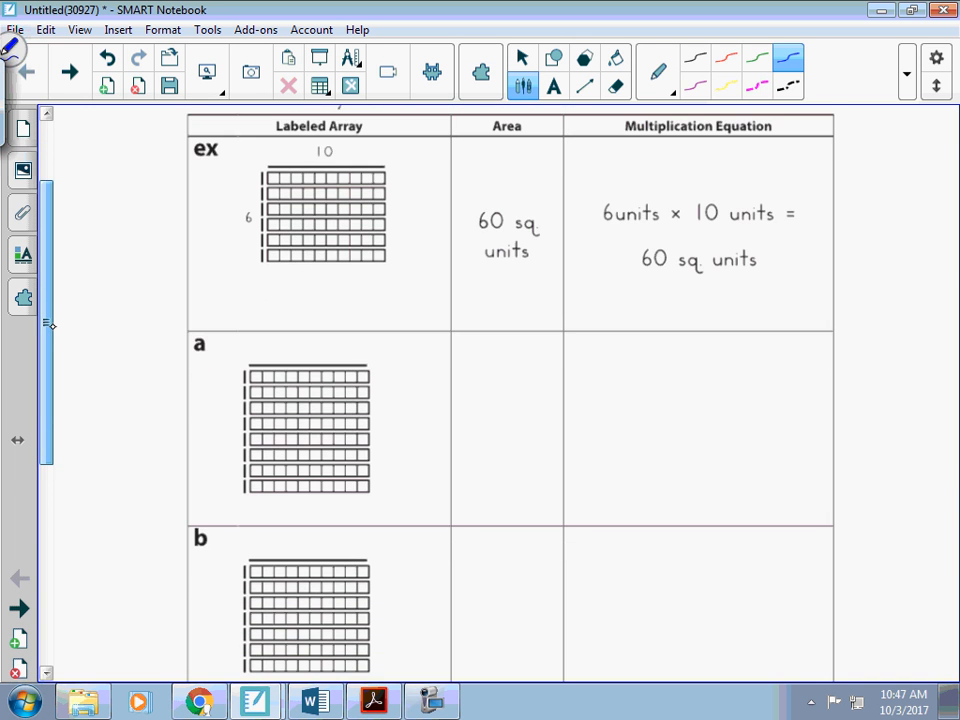
Label array a as 10 across the top and 8 down the side.
{"action": "scroll", "scroll_direction": "down", "scroll_amount": 3}
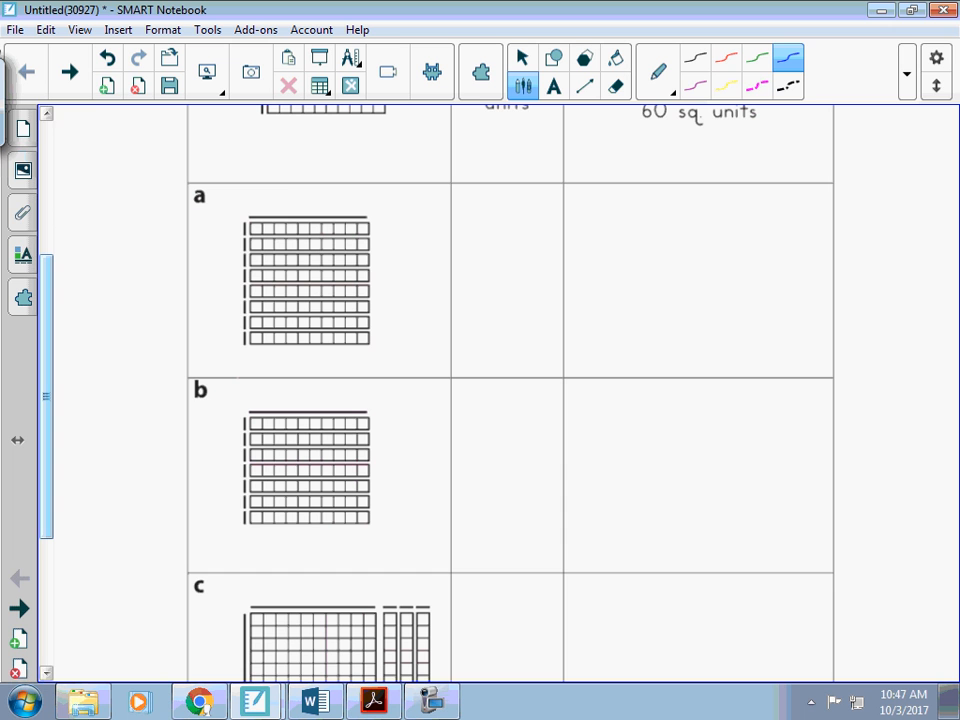
{"action": "left_click_drag", "start_coordinate": [280, 210], "coordinate": [320, 184]}
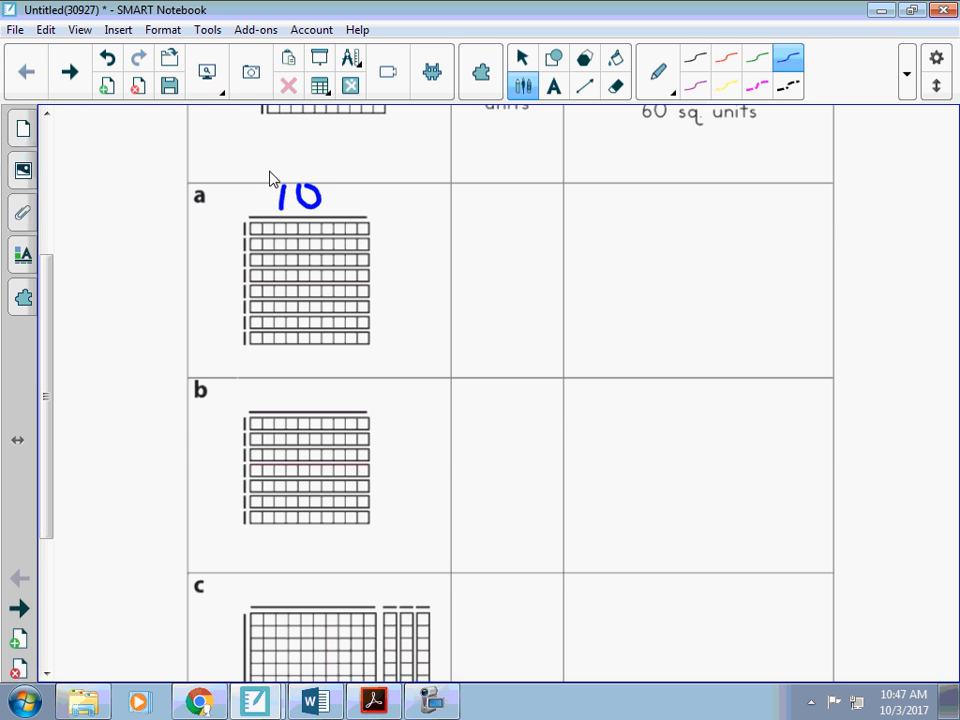
{"action": "left_click_drag", "start_coordinate": [196, 270], "coordinate": [218, 250]}
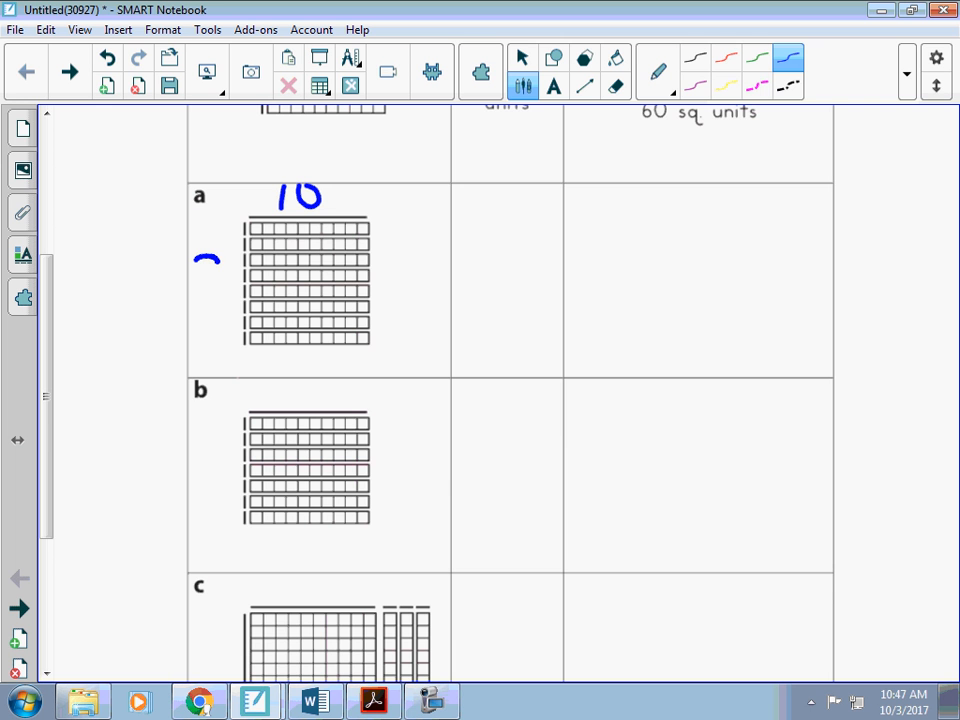
{"action": "left_click_drag", "start_coordinate": [200, 256], "coordinate": [216, 296]}
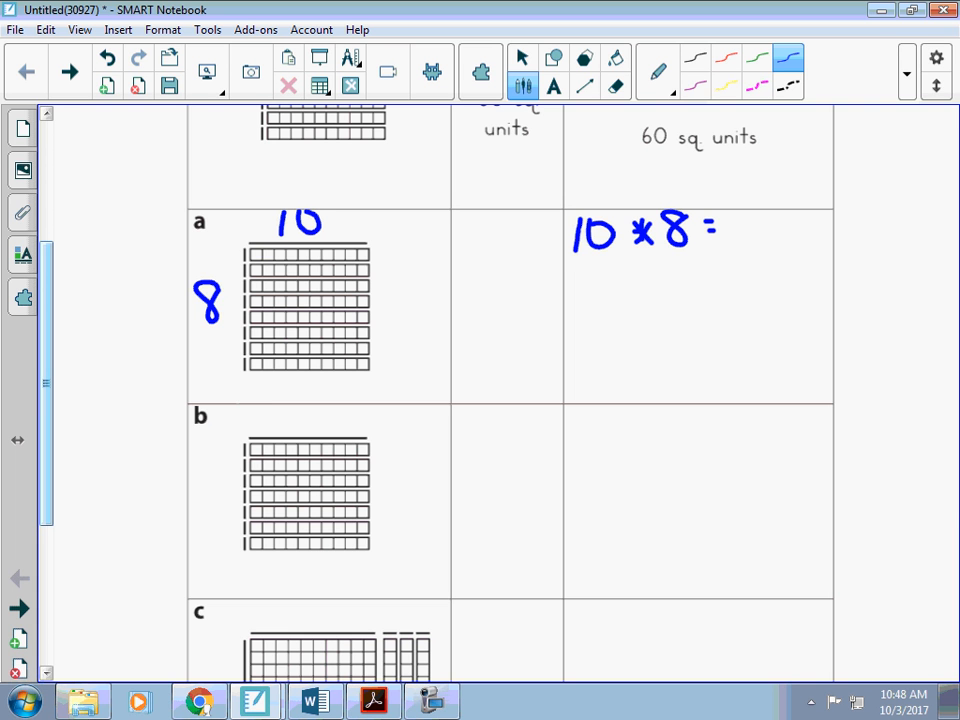
Shade array a's rows and write 10 × 8 = 80 with 80 sq units.
{"action": "left_click_drag", "start_coordinate": [250, 252], "coordinate": [370, 252]}
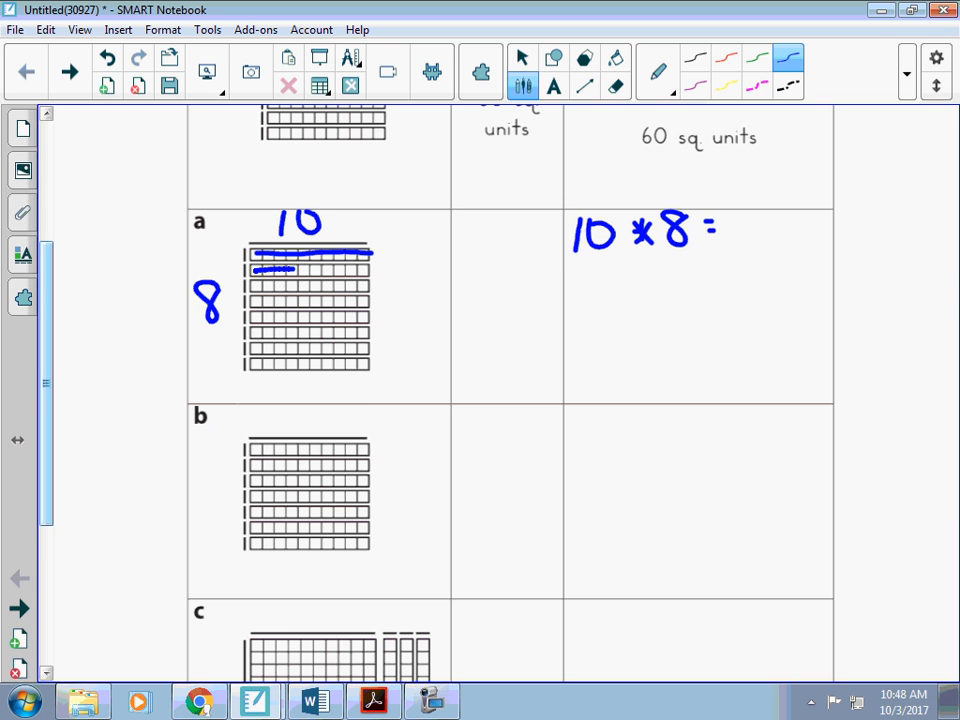
{"action": "left_click_drag", "start_coordinate": [250, 280], "coordinate": [370, 300]}
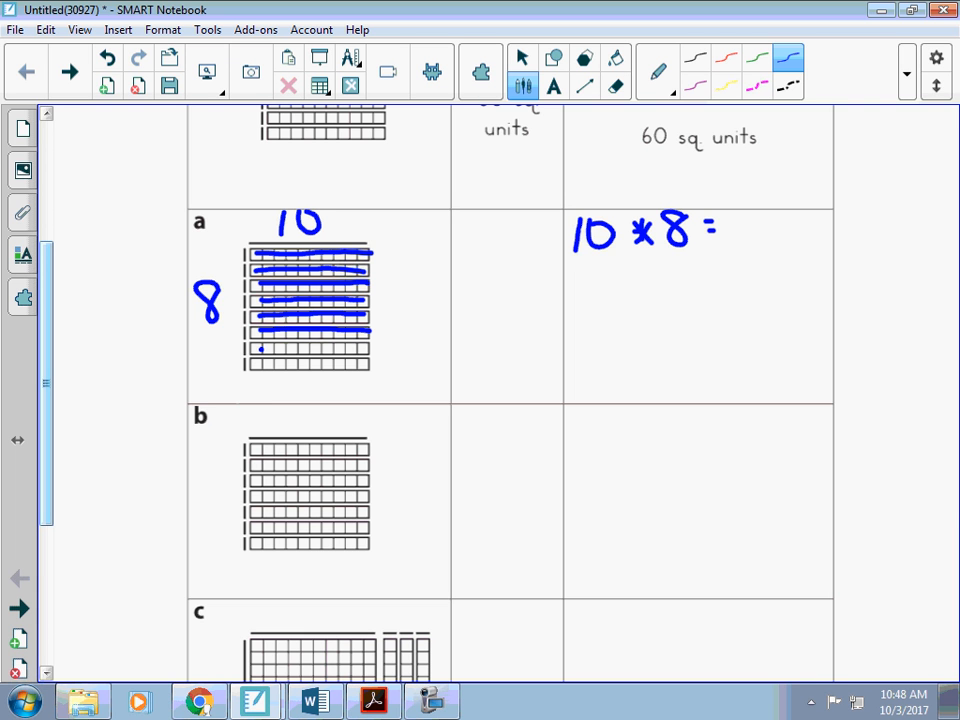
{"action": "left_click_drag", "start_coordinate": [244, 356], "coordinate": [370, 364]}
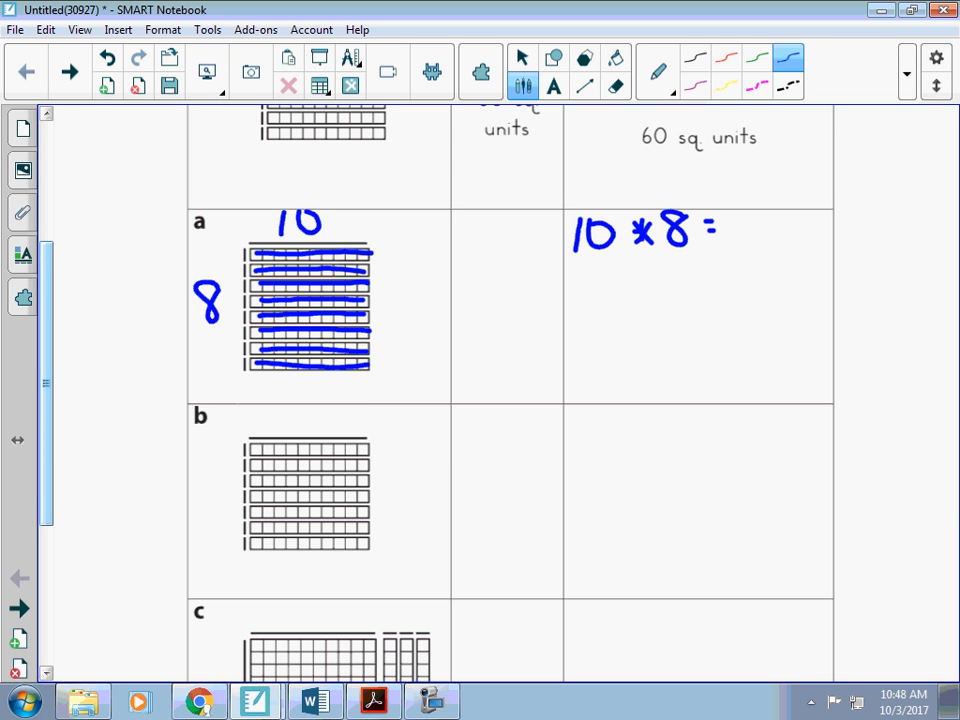
{"action": "left_click_drag", "start_coordinate": [670, 264], "coordinate": [650, 320]}
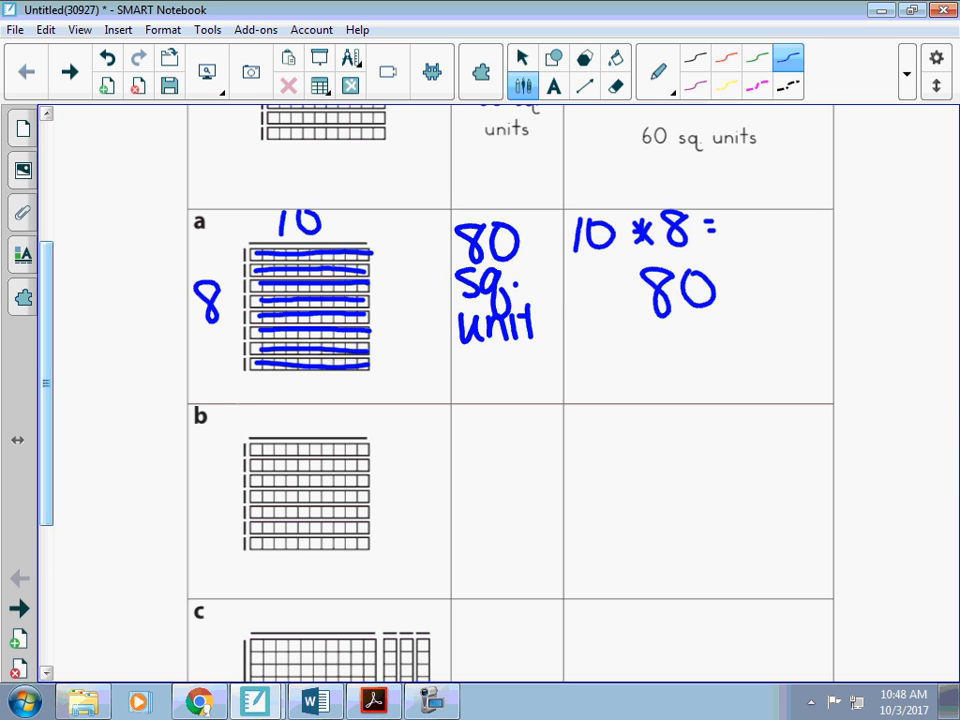
{"action": "type", "text": "s"}
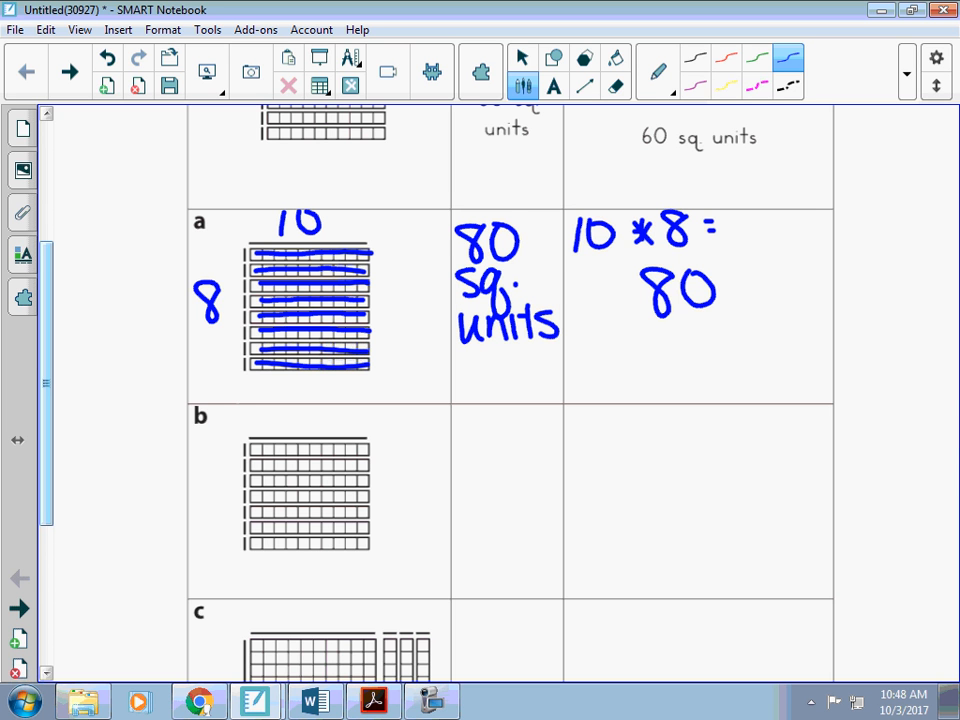
Label array b as 10 by 7 and write 10 × 7 = 70 with 70 sq units.
{"action": "scroll", "scroll_direction": "down", "scroll_amount": 3}
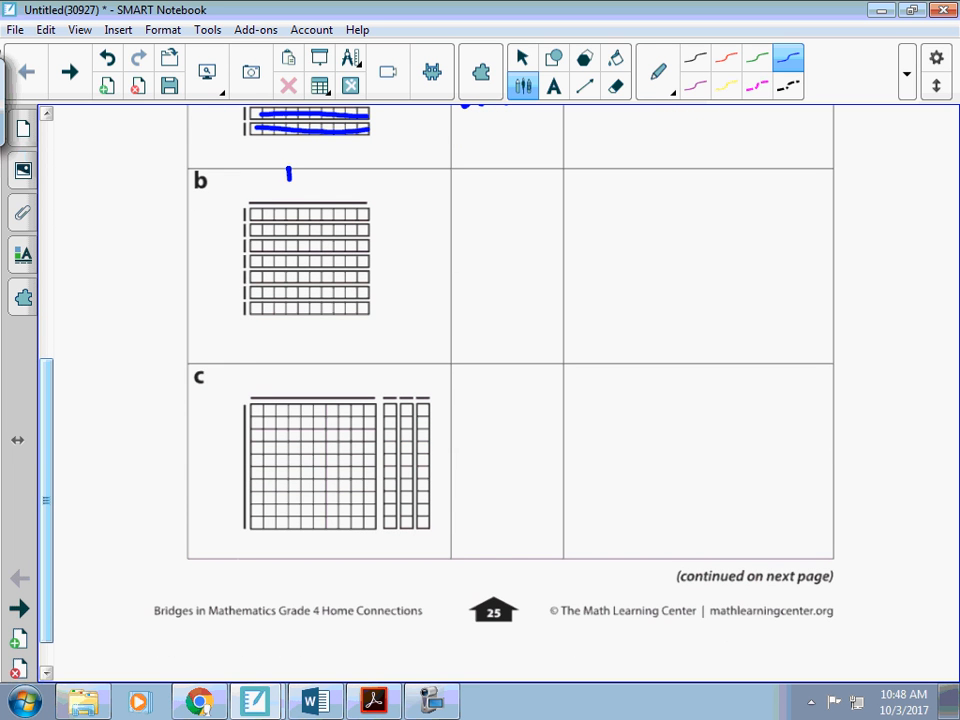
{"action": "left_click_drag", "start_coordinate": [284, 184], "coordinate": [320, 180]}
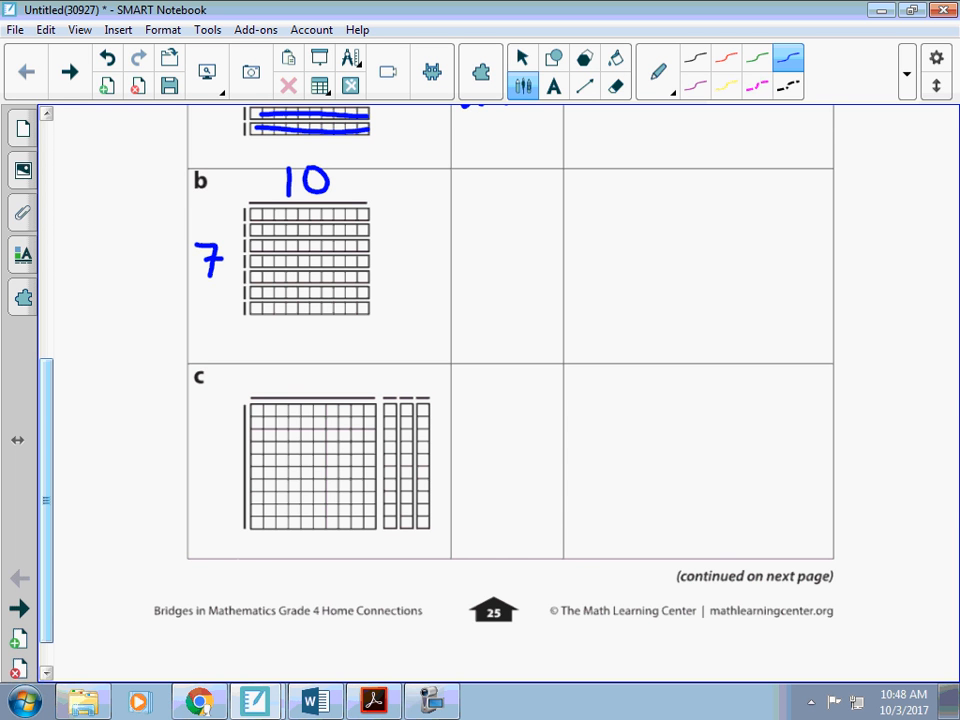
{"action": "left_click_drag", "start_coordinate": [578, 176], "coordinate": [620, 210]}
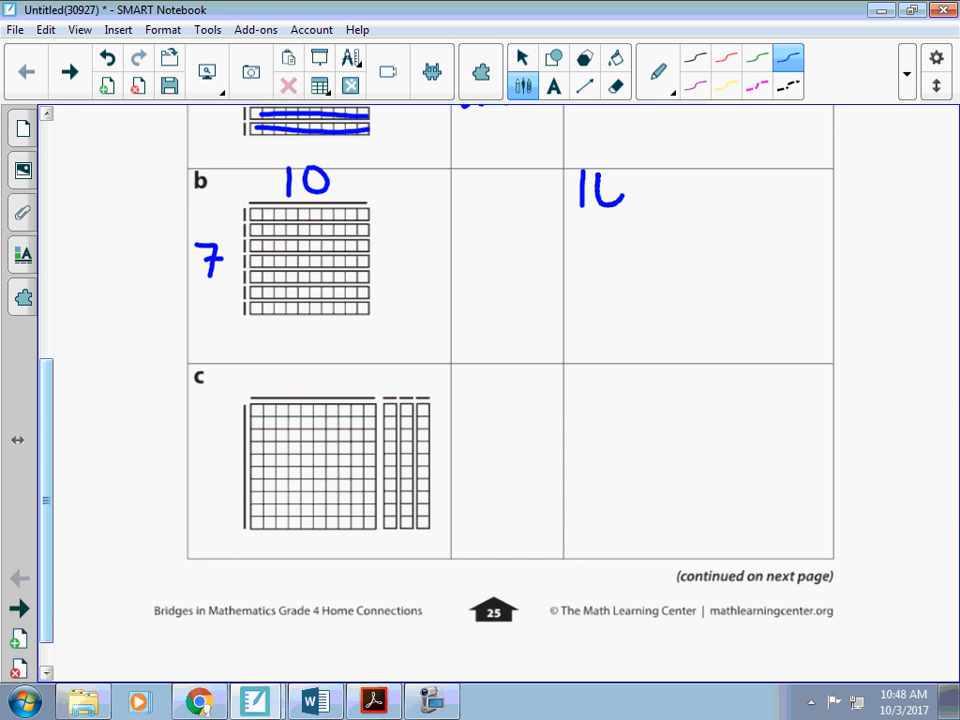
{"action": "left_click_drag", "start_coordinate": [640, 190], "coordinate": [684, 180]}
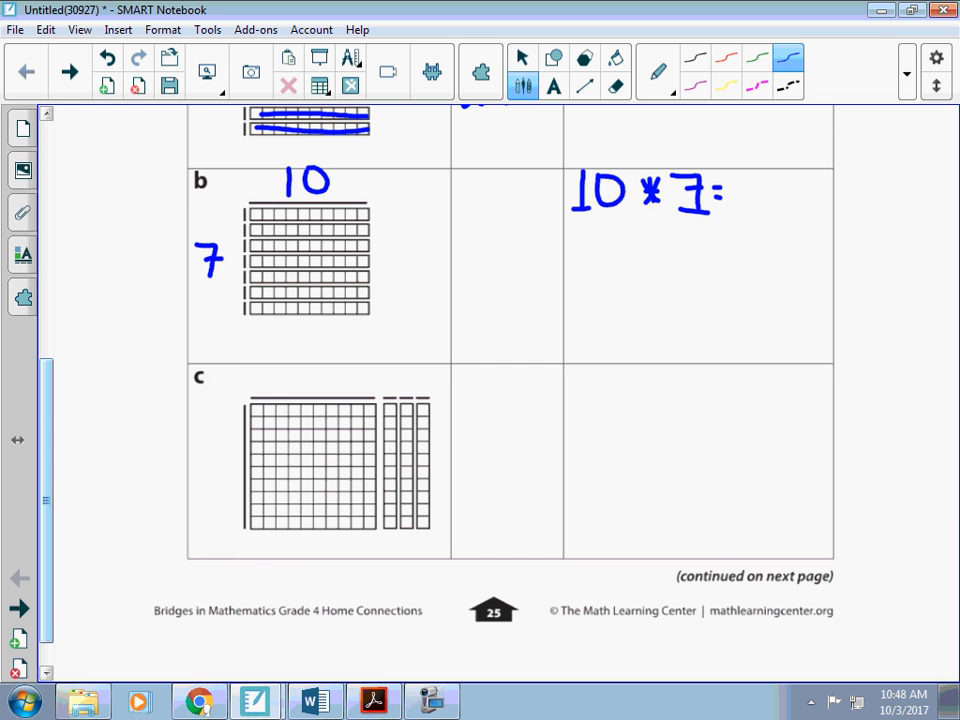
{"action": "left_click_drag", "start_coordinate": [620, 236], "coordinate": [644, 270]}
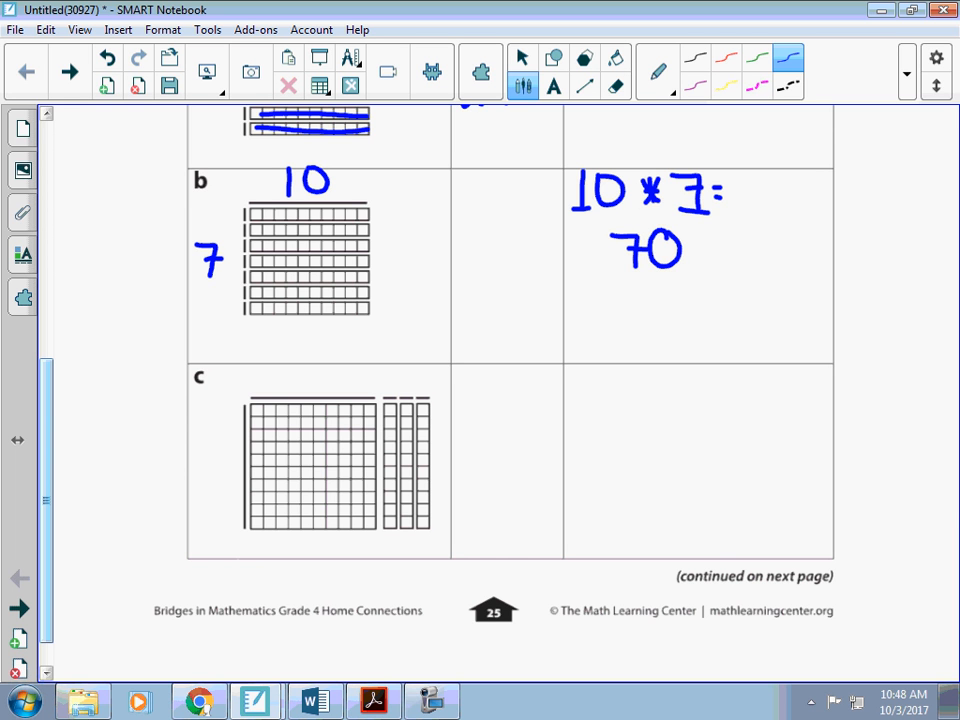
{"action": "left_click_drag", "start_coordinate": [464, 196], "coordinate": [516, 224]}
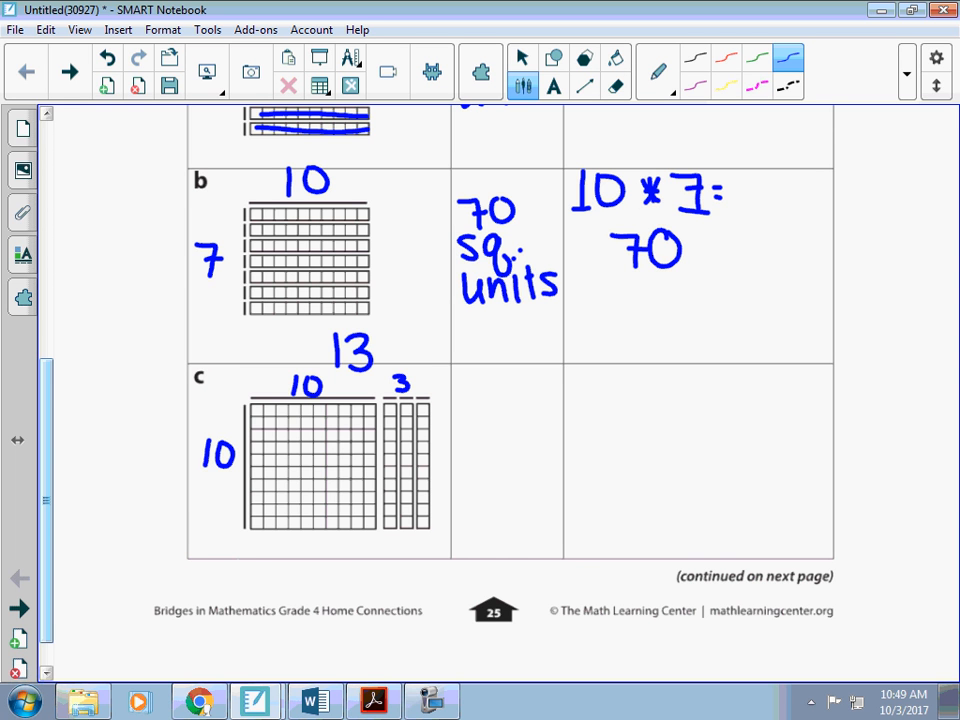
Write 30 in array c's narrow part and 13 × 10 = 100 + 30 = 130, 130 sq.
{"action": "left_click_drag", "start_coordinate": [576, 370], "coordinate": [596, 400]}
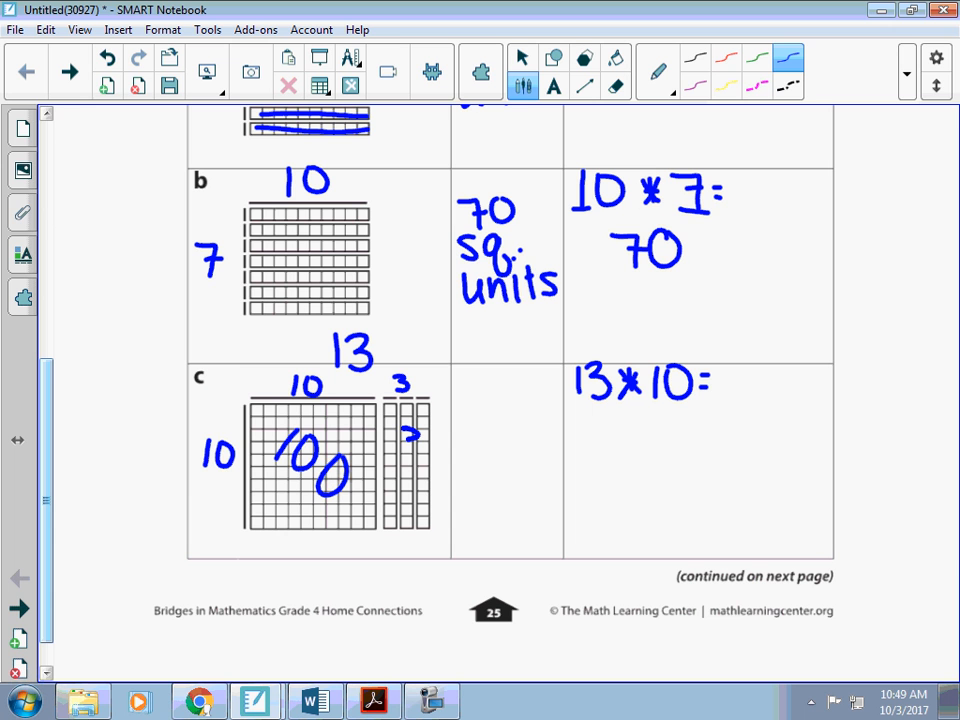
{"action": "left_click_drag", "start_coordinate": [400, 430], "coordinate": [420, 480]}
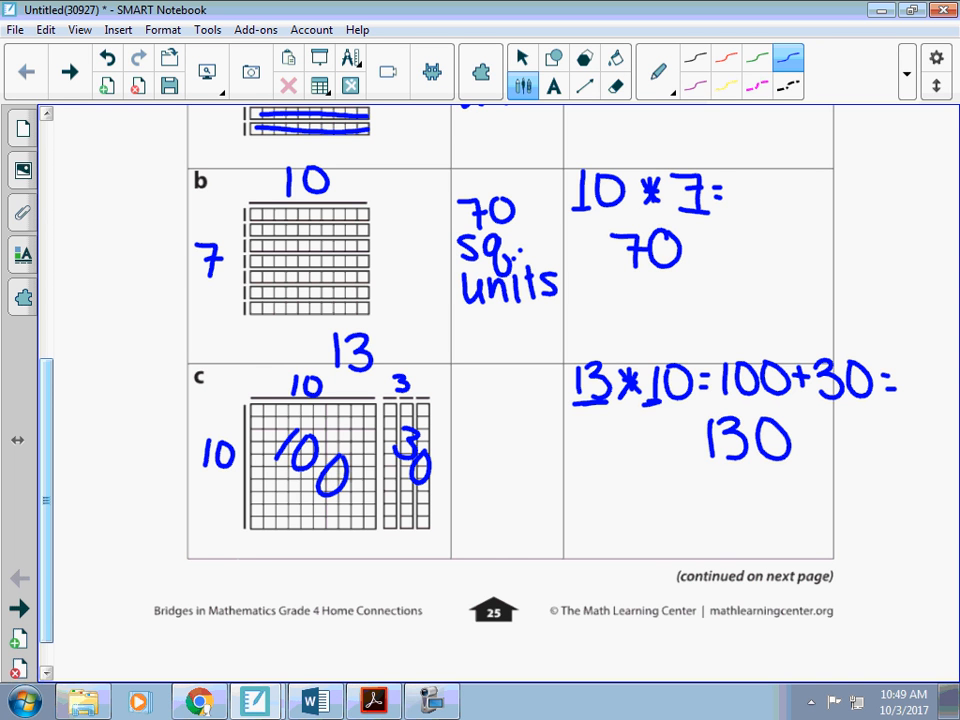
{"action": "left_click_drag", "start_coordinate": [690, 464], "coordinate": [744, 464]}
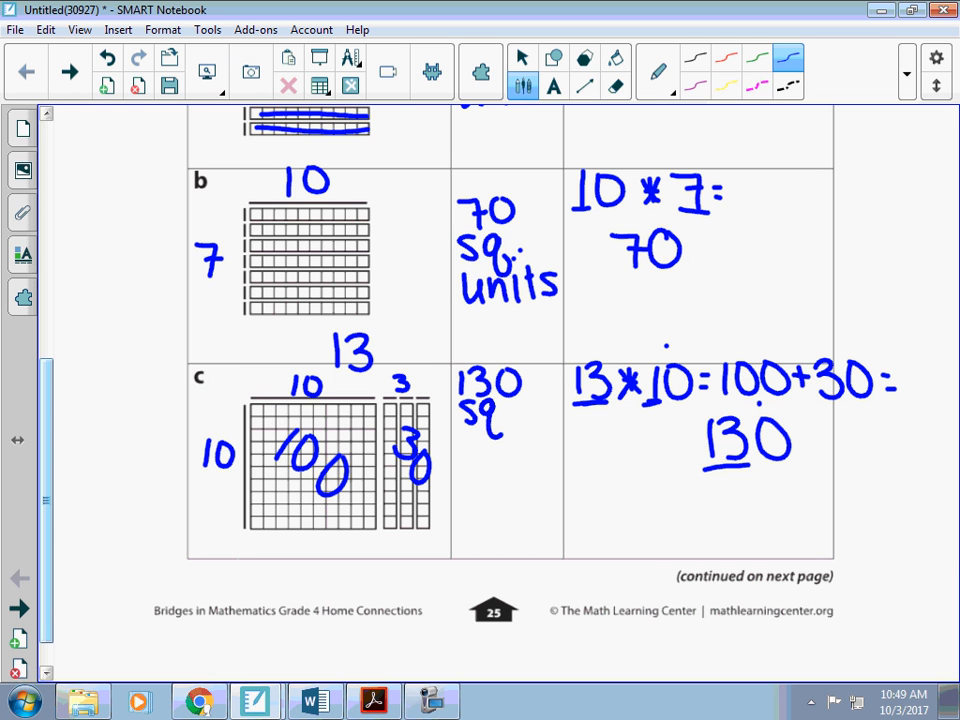
{"action": "left_click_drag", "start_coordinate": [464, 444], "coordinate": [510, 444]}
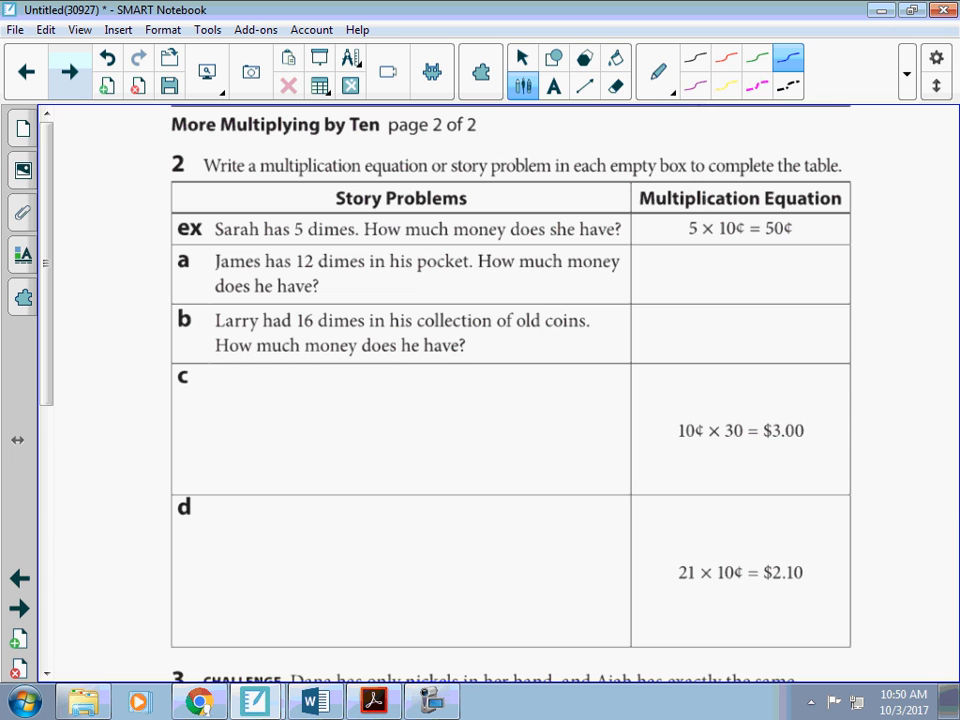
Write 12 × 10 = 1.20 for the 12-dime problem a.
{"action": "left_click_drag", "start_coordinate": [648, 256], "coordinate": [648, 280]}
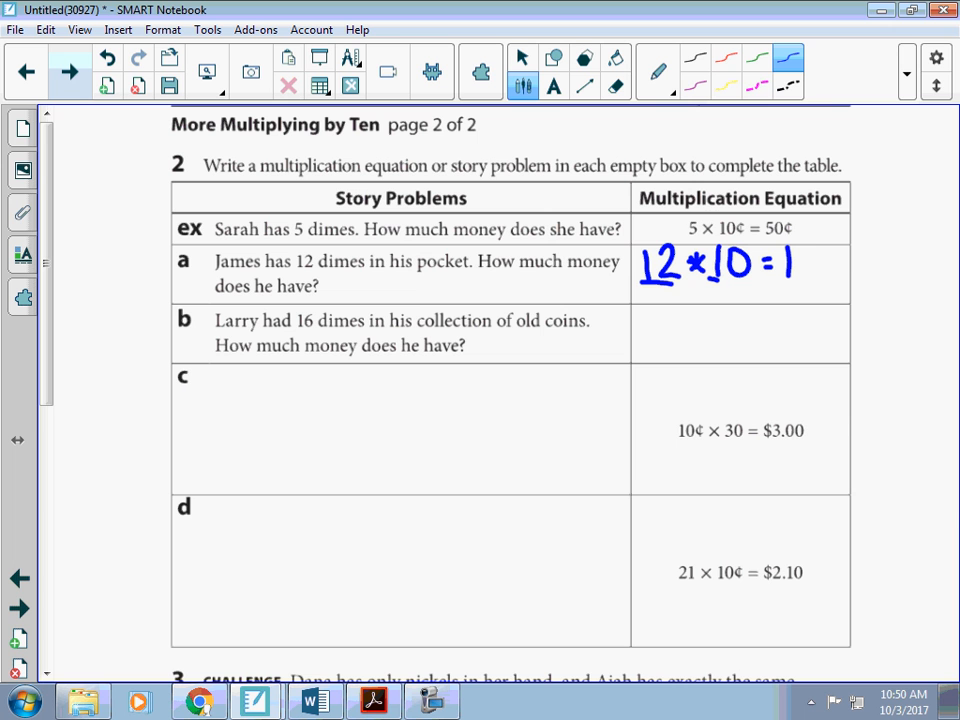
{"action": "type", "text": "20"}
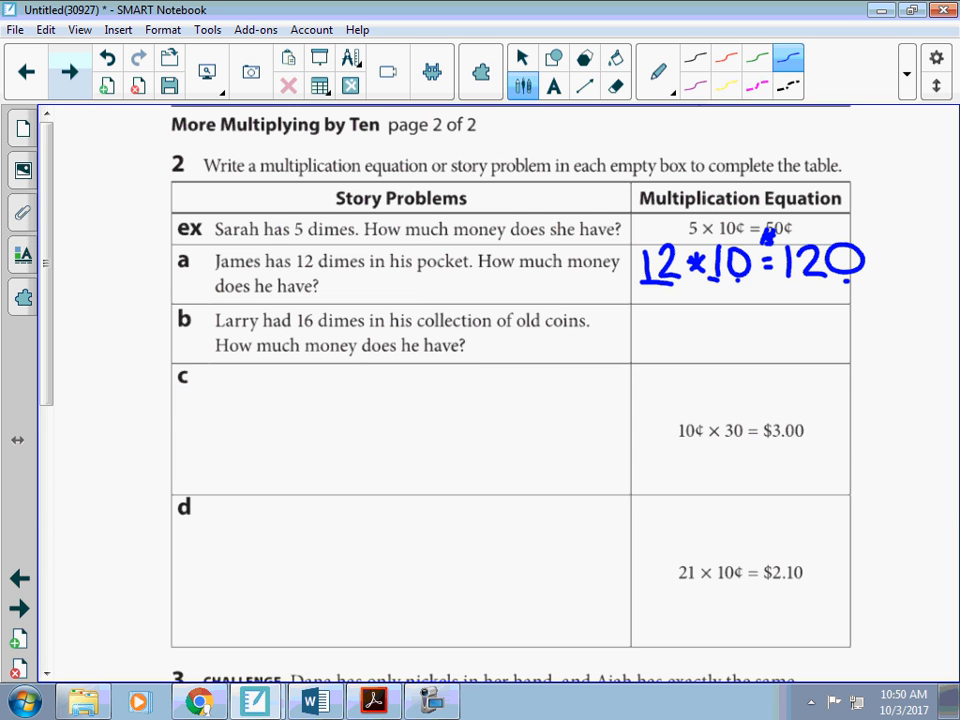
{"action": "left_click", "coordinate": [796, 272]}
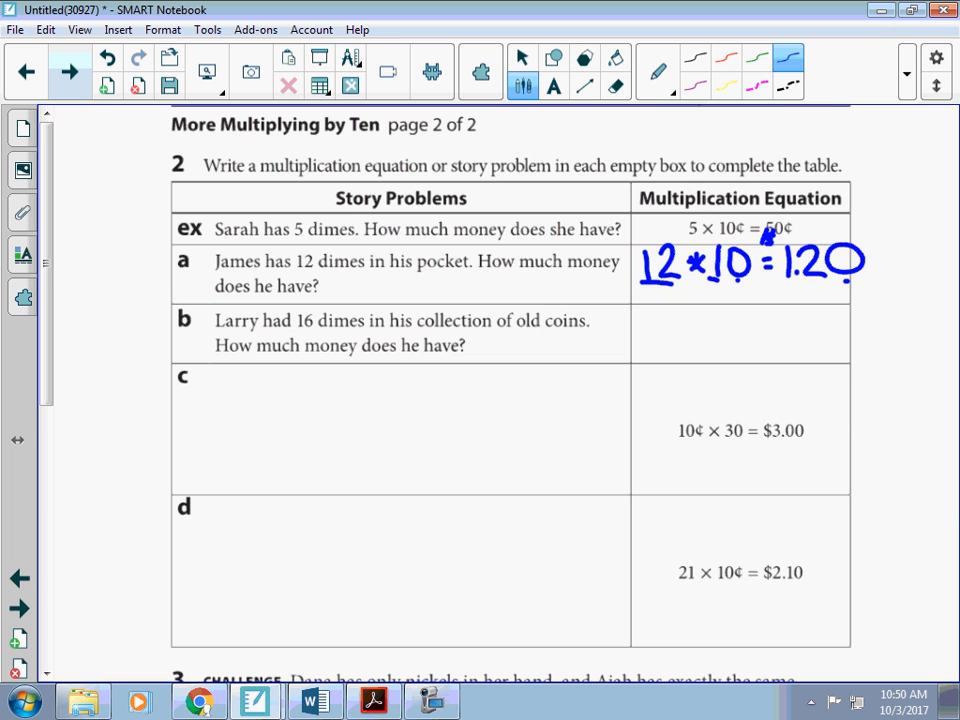
Write 16 × 10 = $1.60 for problem b and 30 dimes for problem c.
{"action": "left_click_drag", "start_coordinate": [640, 330], "coordinate": [700, 330]}
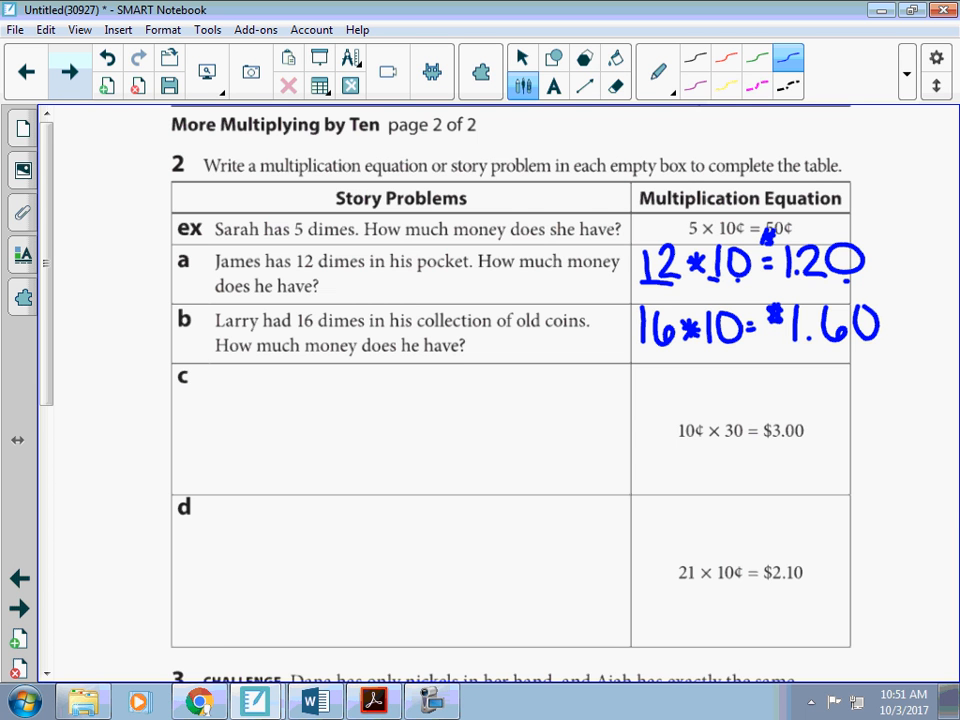
{"action": "left_click_drag", "start_coordinate": [216, 396], "coordinate": [256, 384]}
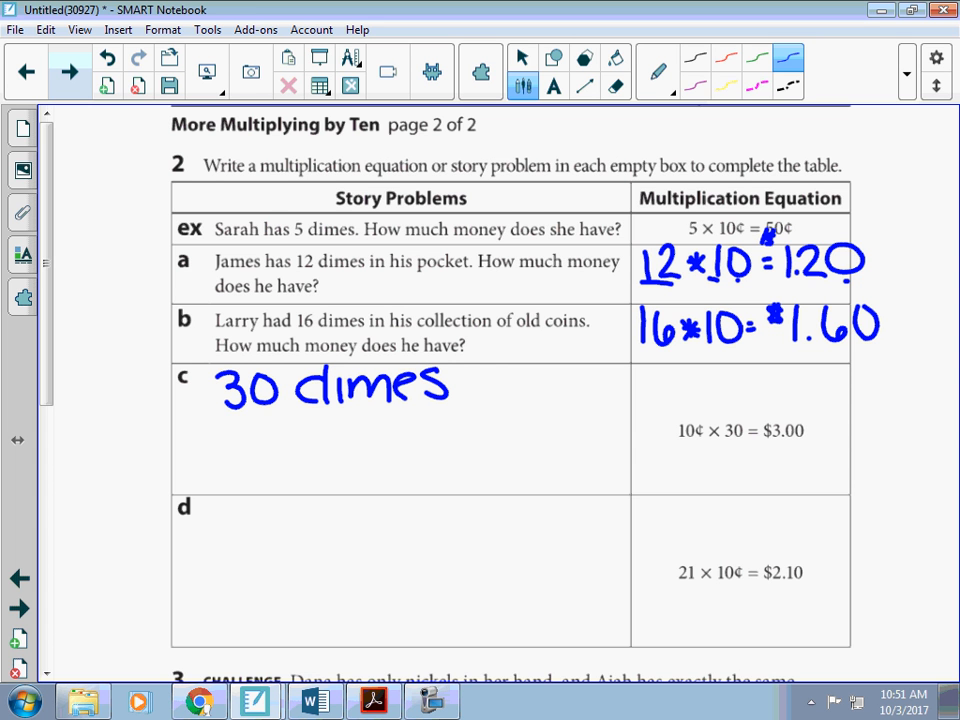
Scroll down past problem d to the nickels-and-dimes challenge problem.
{"action": "scroll", "scroll_direction": "down", "scroll_amount": 3}
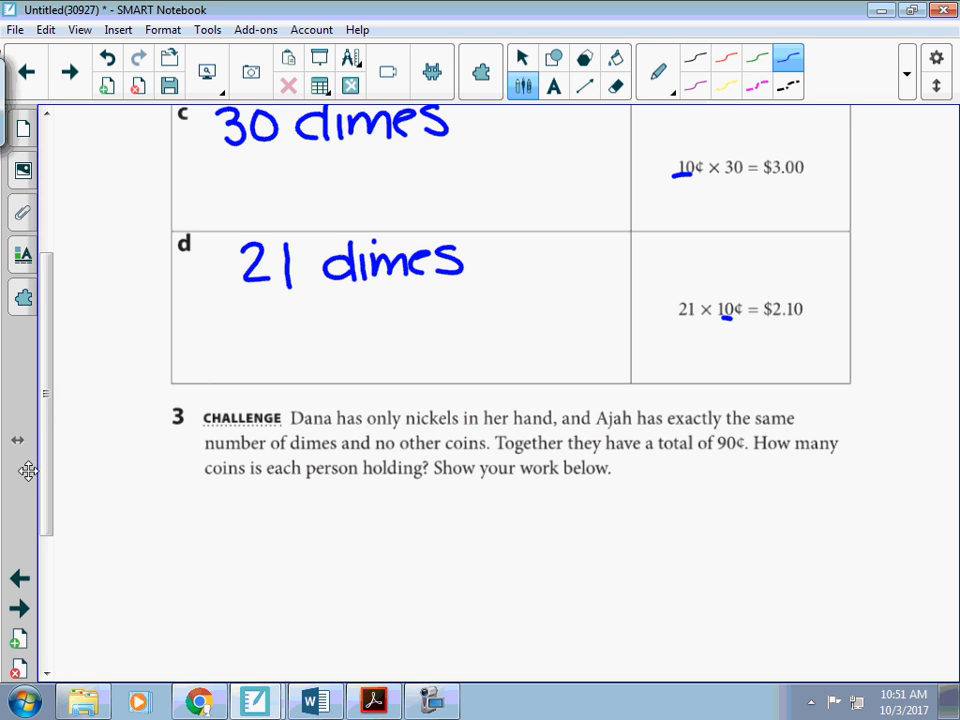
{"action": "scroll", "scroll_direction": "down", "scroll_amount": 3}
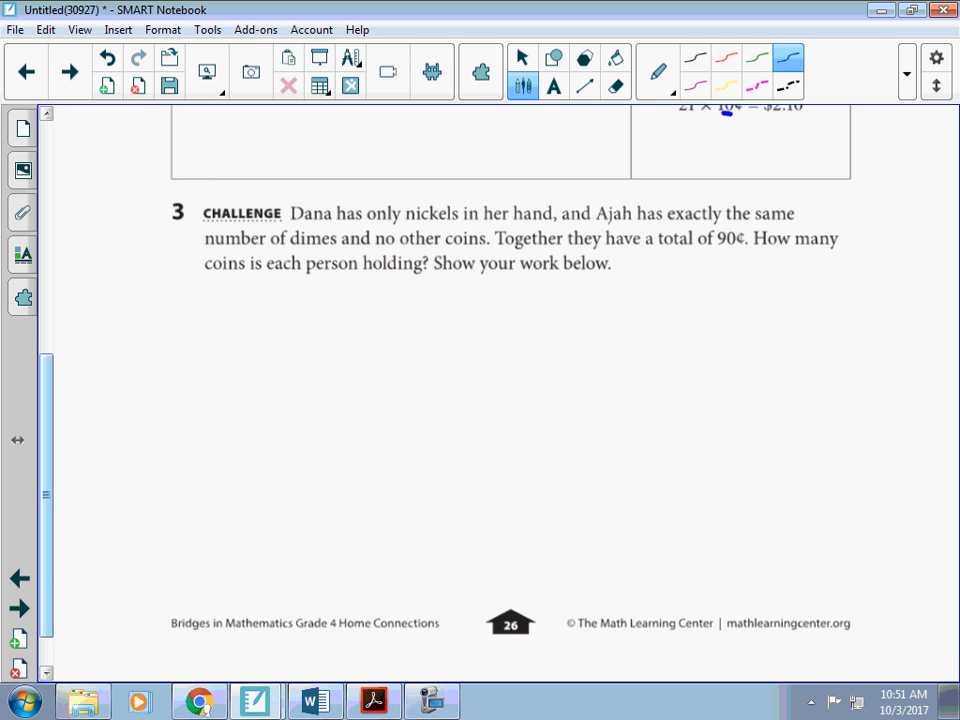
Draw a Dana / Ajah / Total T-chart with rows 5, 10, 15 and 10, 20, 30.
{"action": "left_click", "coordinate": [232, 286]}
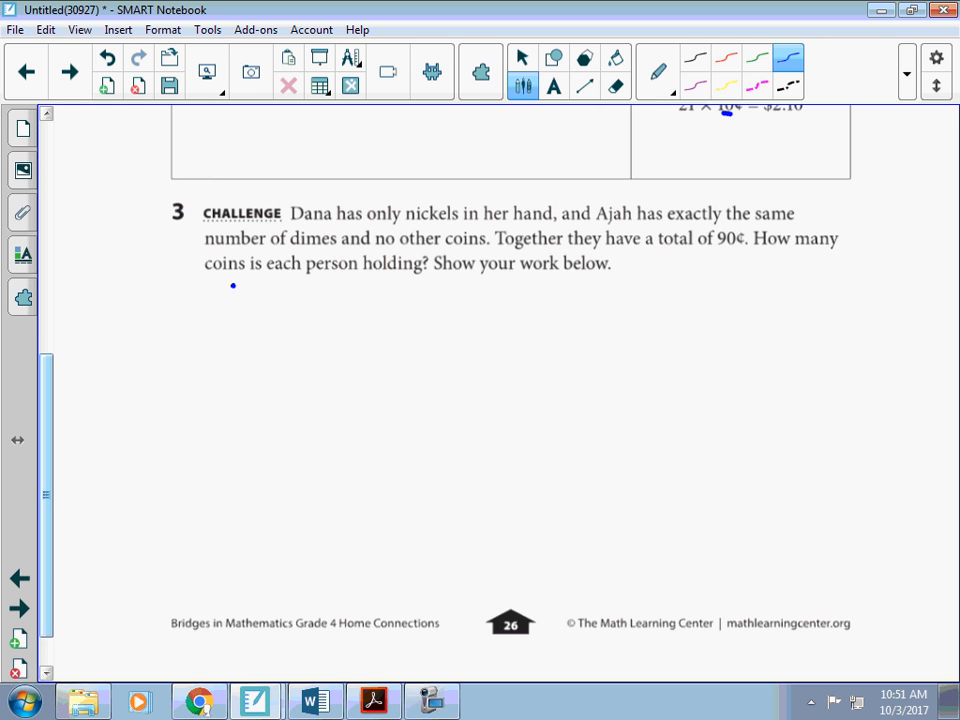
{"action": "left_click_drag", "start_coordinate": [234, 284], "coordinate": [244, 568]}
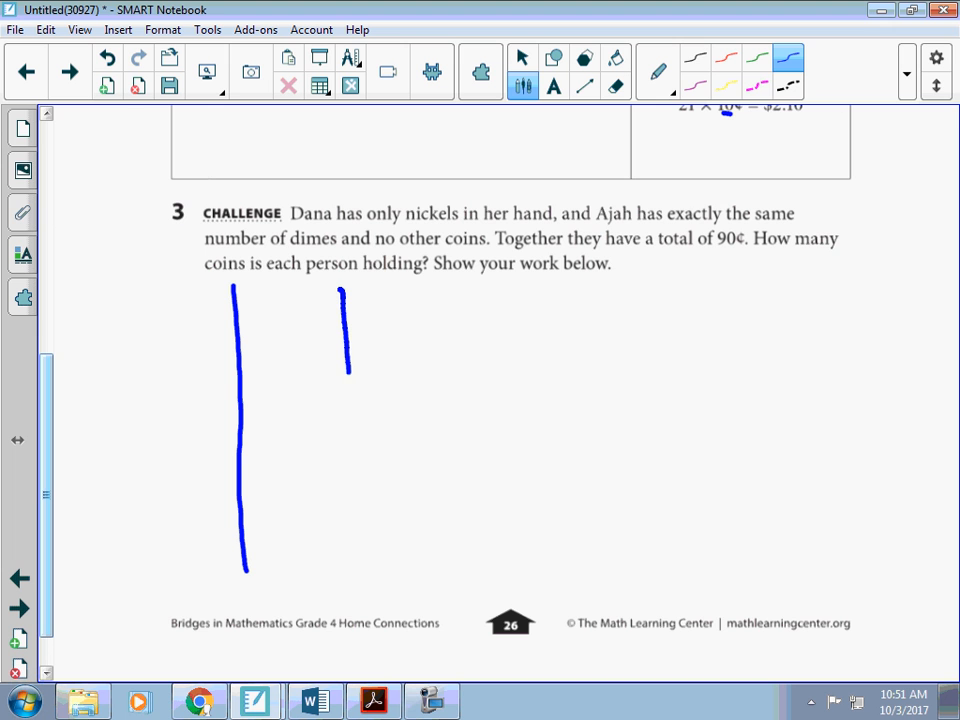
{"action": "left_click_drag", "start_coordinate": [130, 320], "coordinate": [450, 320]}
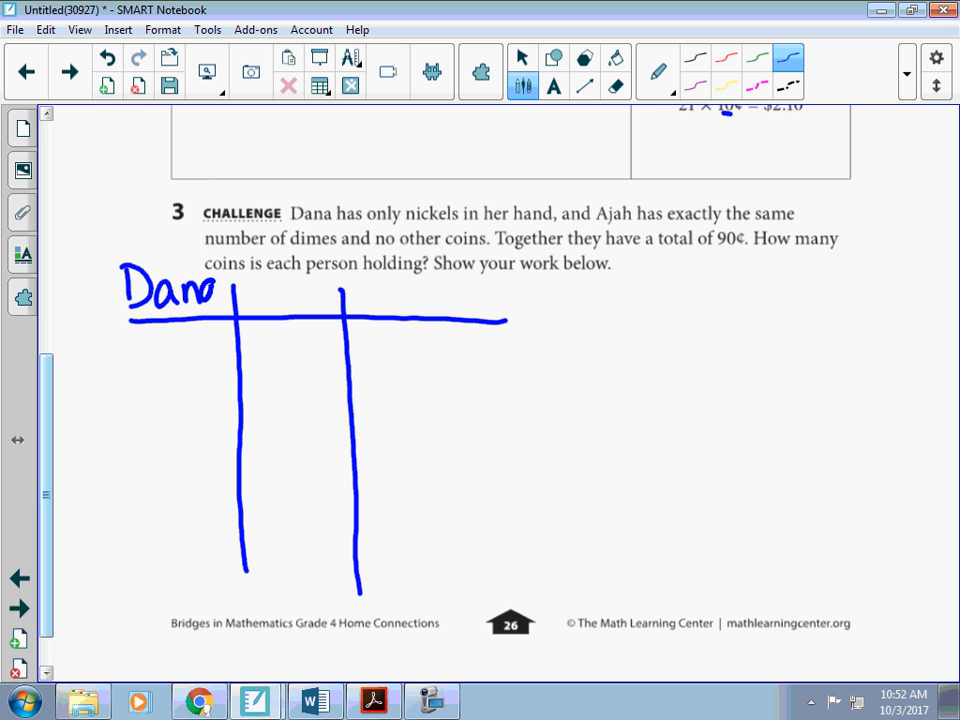
{"action": "left_click_drag", "start_coordinate": [236, 300], "coordinate": [284, 300]}
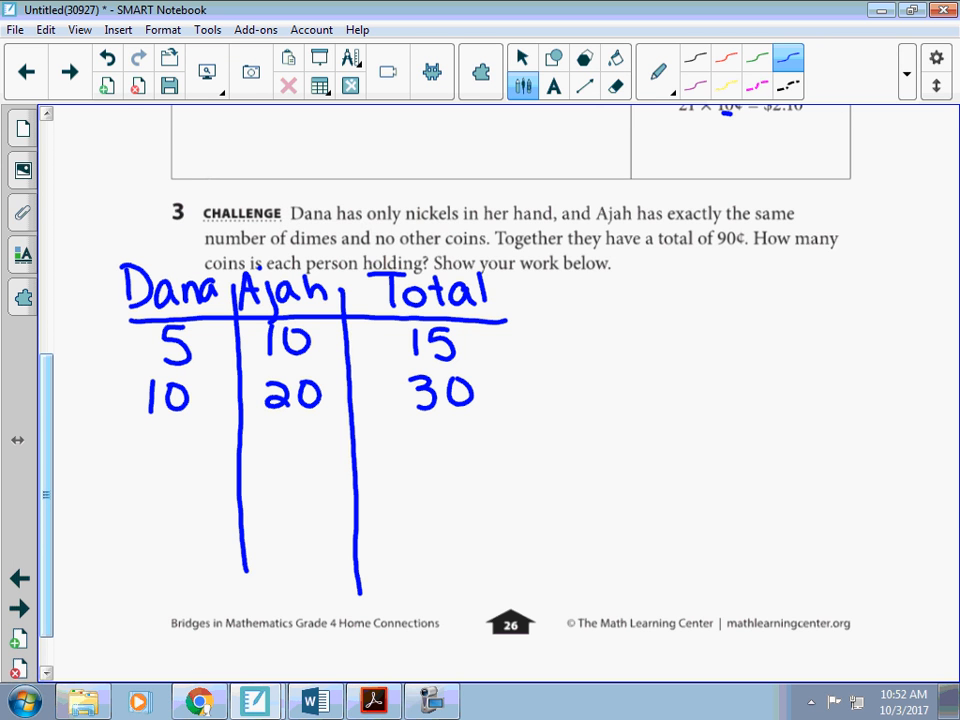
Add the 20, 40, 60 row and total the columns to 30, 60 and 90.
{"action": "left_click", "coordinate": [150, 436]}
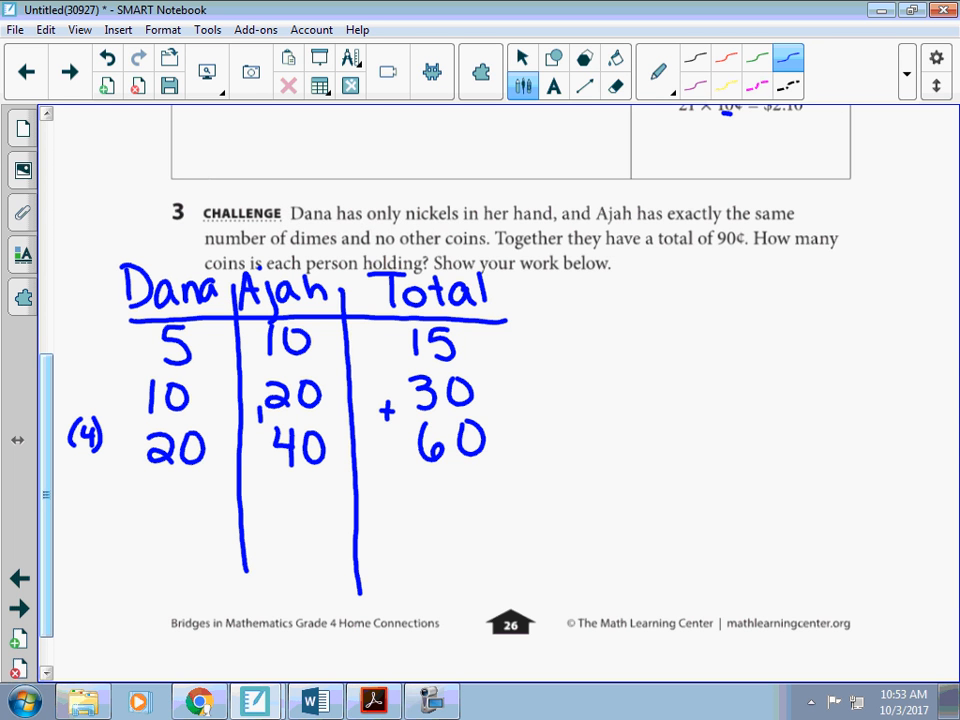
{"action": "left_click_drag", "start_coordinate": [120, 480], "coordinate": [376, 480]}
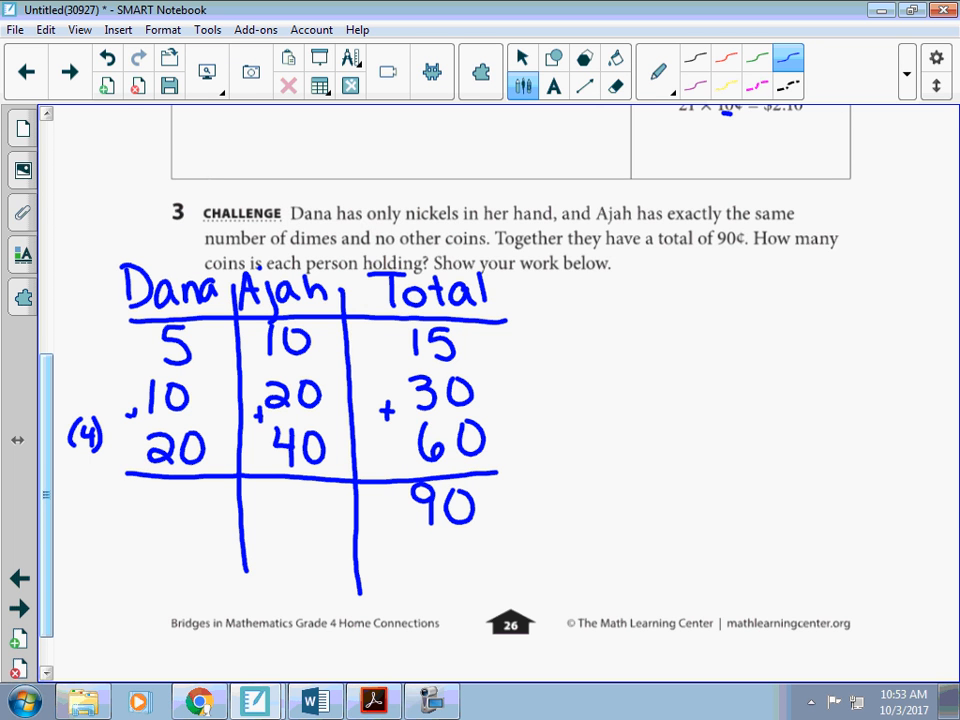
{"action": "left_click_drag", "start_coordinate": [270, 490], "coordinate": [300, 516]}
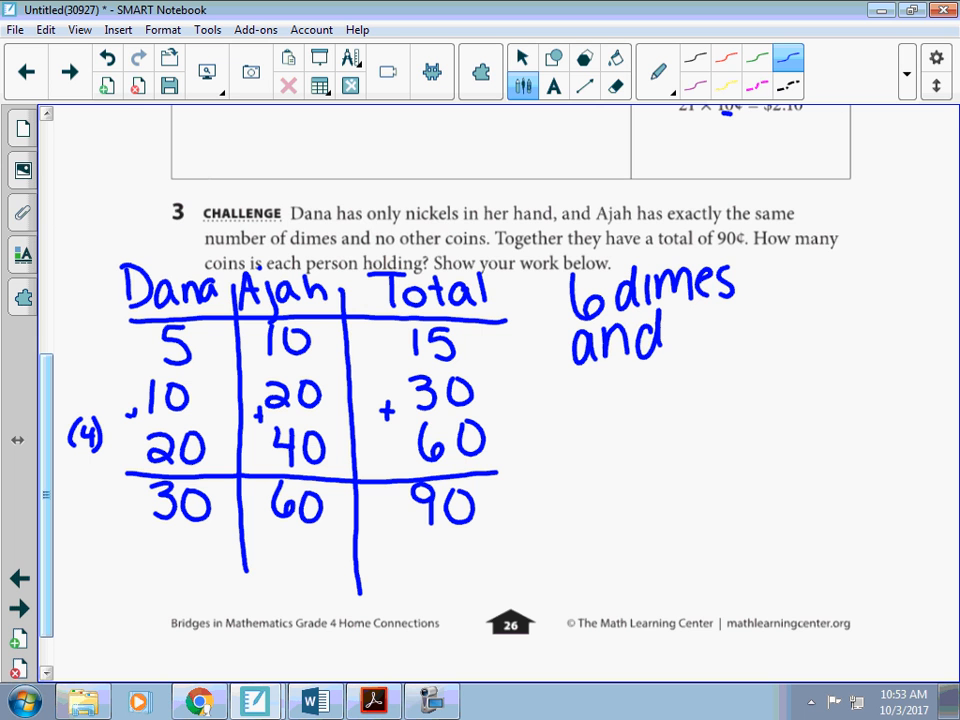
Write 6 nickels to complete the answer and return to the area problems.
{"action": "left_click_drag", "start_coordinate": [670, 336], "coordinate": [770, 340]}
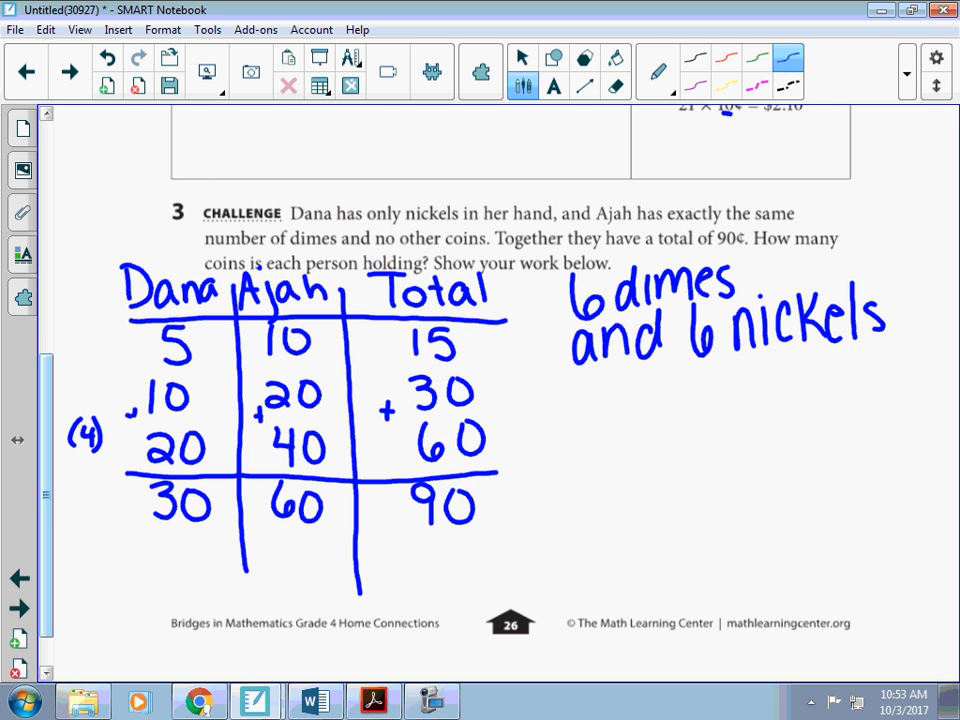
{"action": "left_click", "coordinate": [520, 56]}
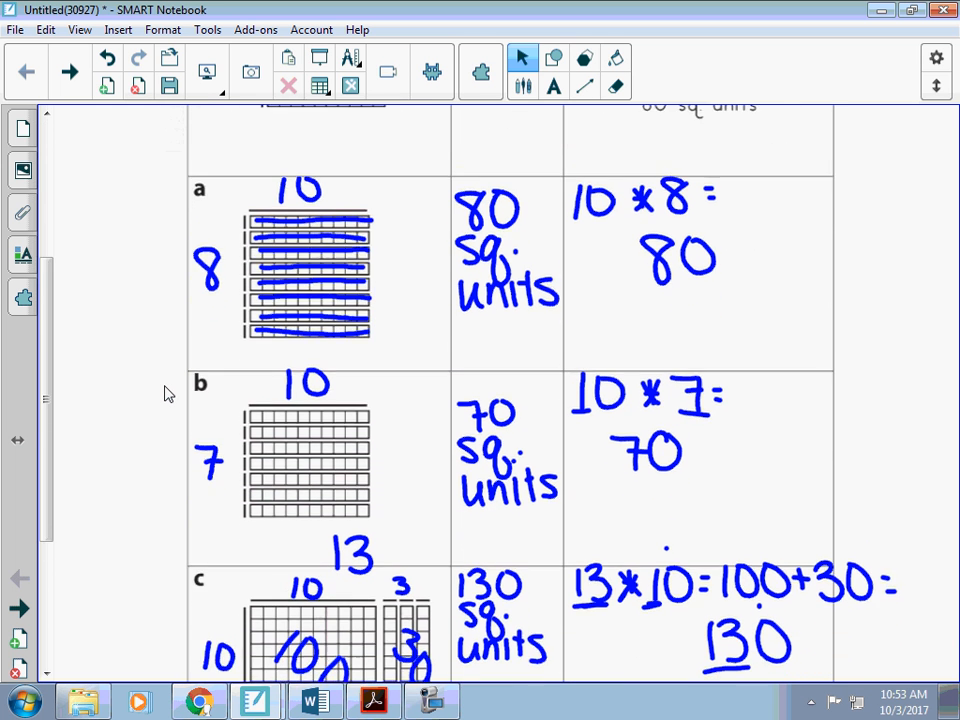
Scroll down to the dime problems and the 6 dimes and 6 nickels answer.
{"action": "scroll", "scroll_direction": "down", "scroll_amount": 3}
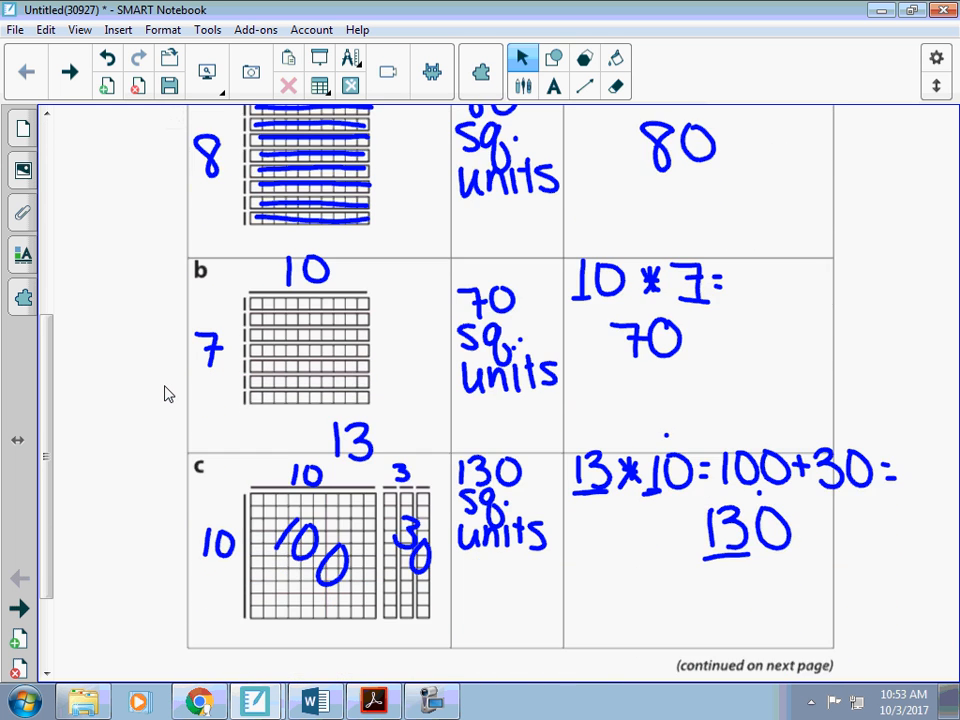
{"action": "scroll", "scroll_direction": "down", "scroll_amount": 3}
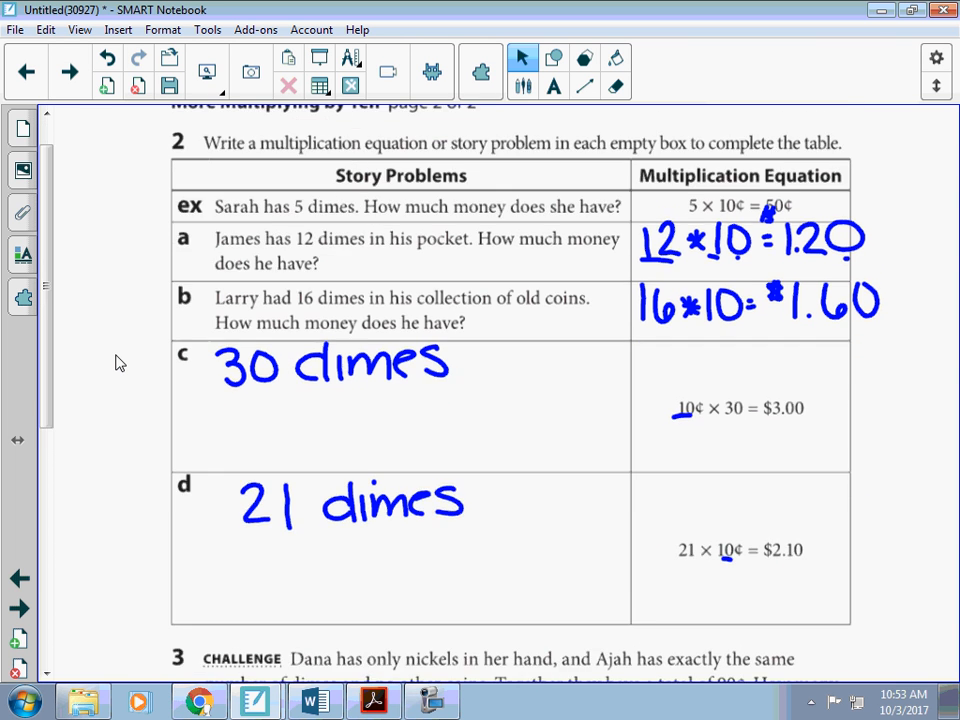
{"action": "scroll", "scroll_direction": "down", "scroll_amount": 3}
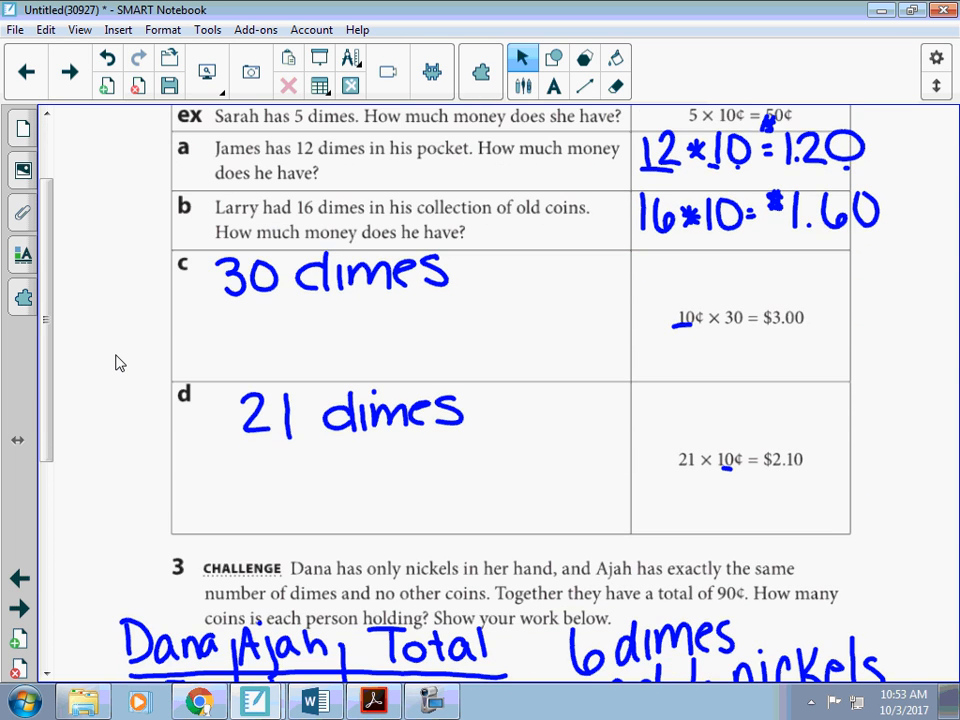
{"action": "scroll", "scroll_direction": "down", "scroll_amount": 3}
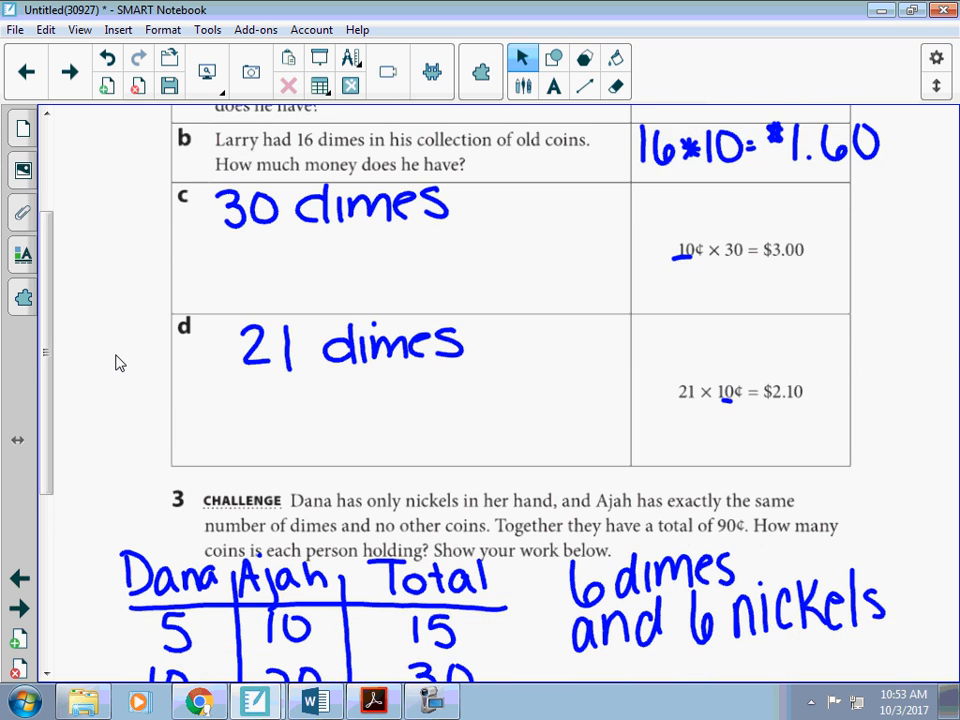